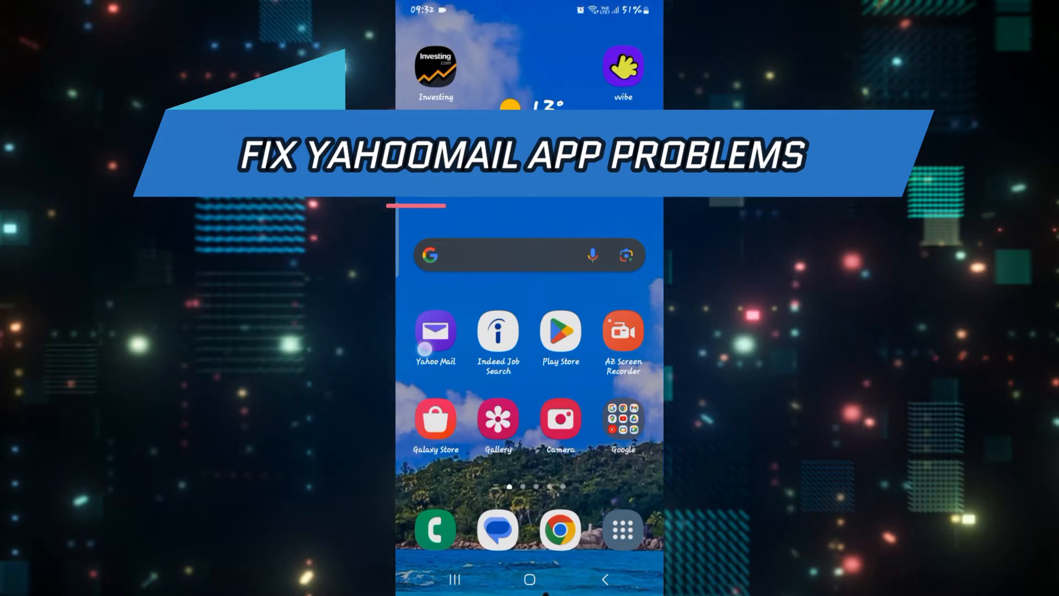
# Search 'yahoo mail' in Play Store, see the listing shows Open, then return home
pyautogui.click(436, 335)
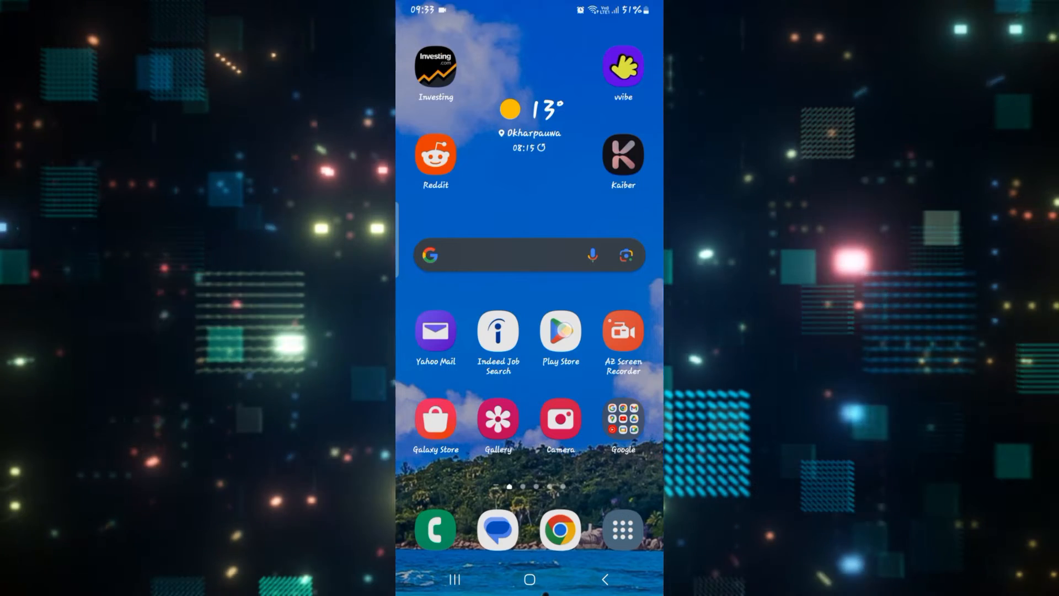
pyautogui.click(437, 332)
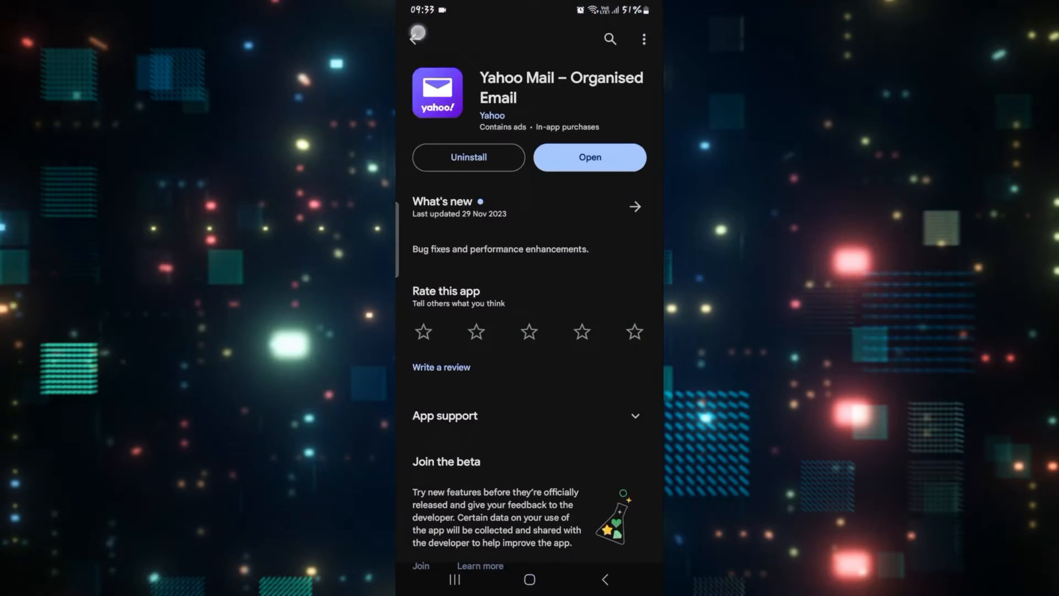
pyautogui.click(418, 38)
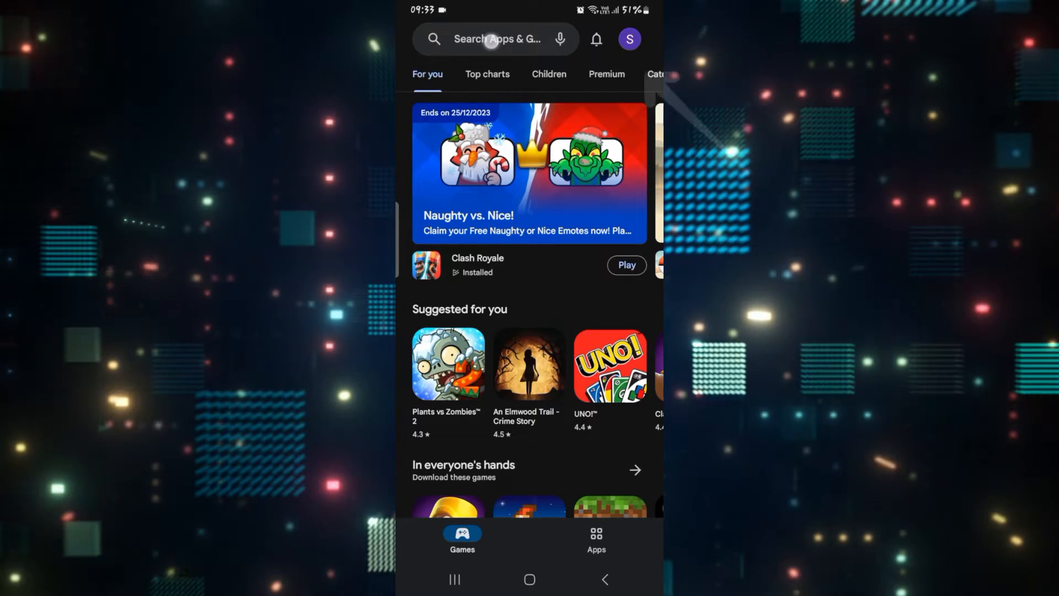
pyautogui.click(492, 40)
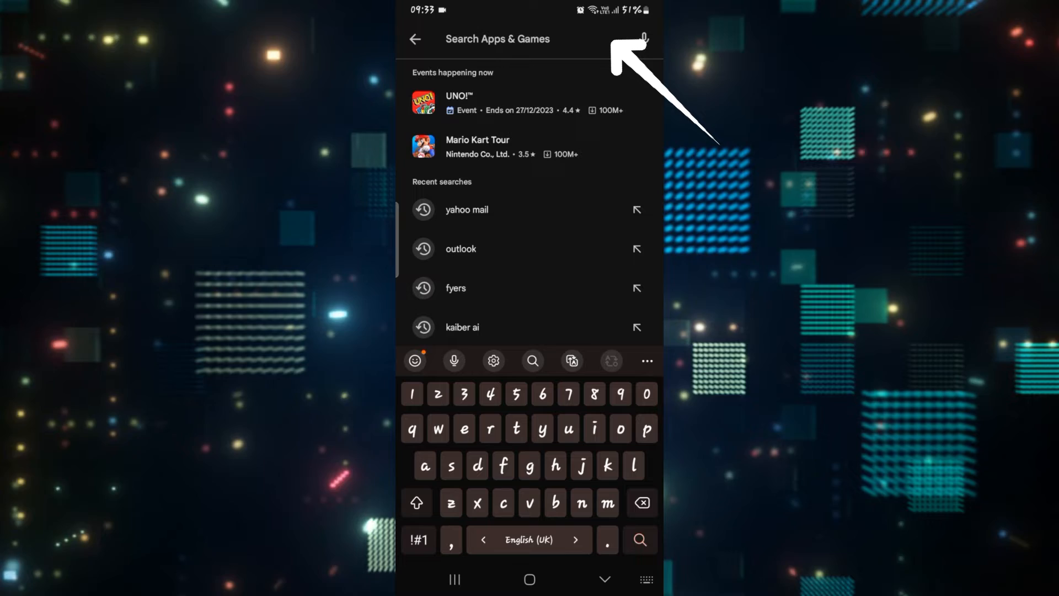
pyautogui.click(468, 210)
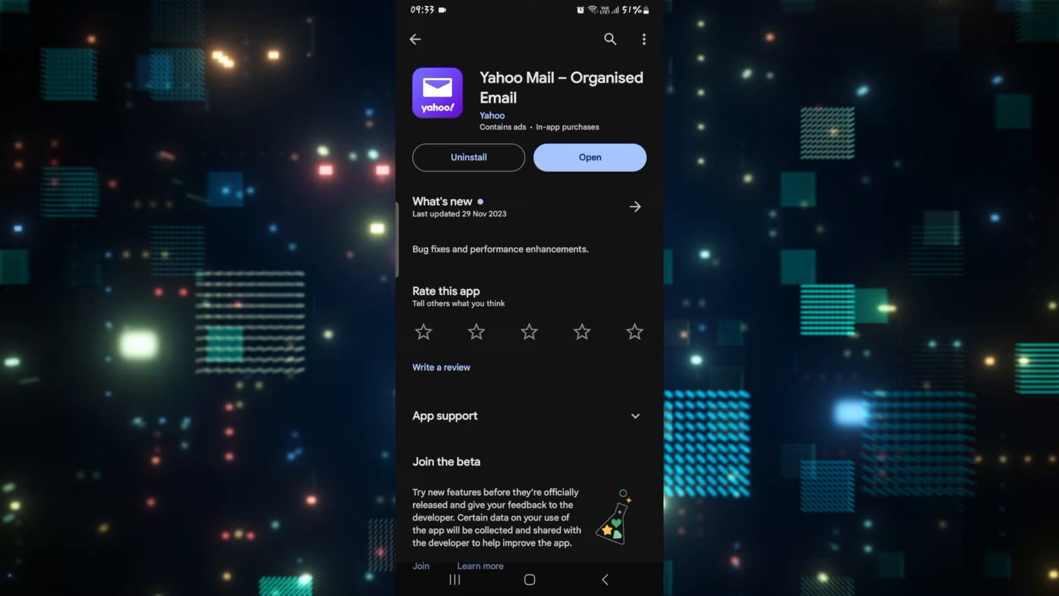
pyautogui.click(586, 156)
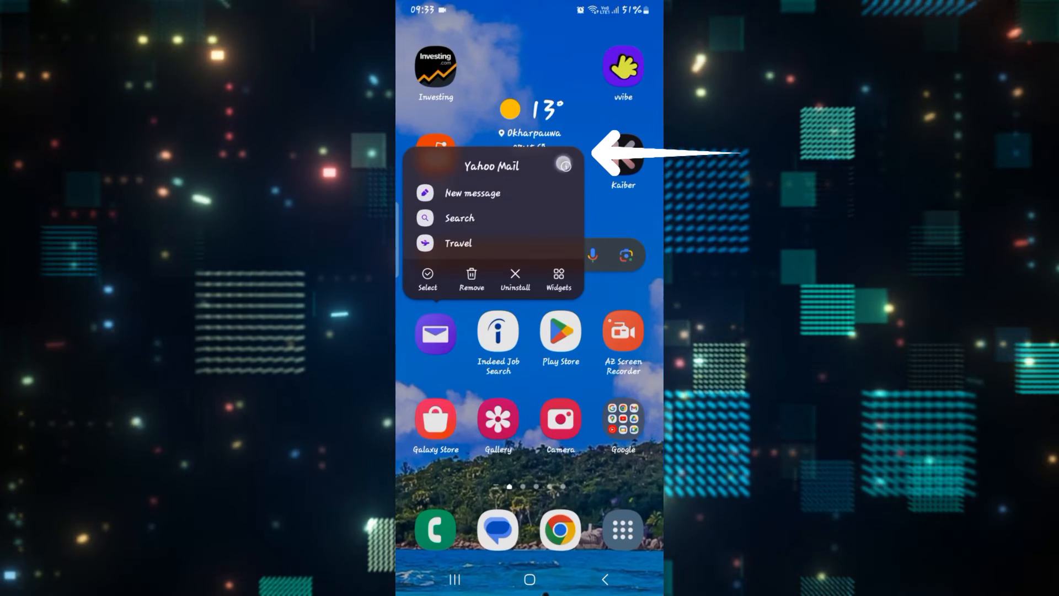
# From Yahoo Mail's home-screen shortcut menu, reach App info and Force stop it
pyautogui.click(564, 166)
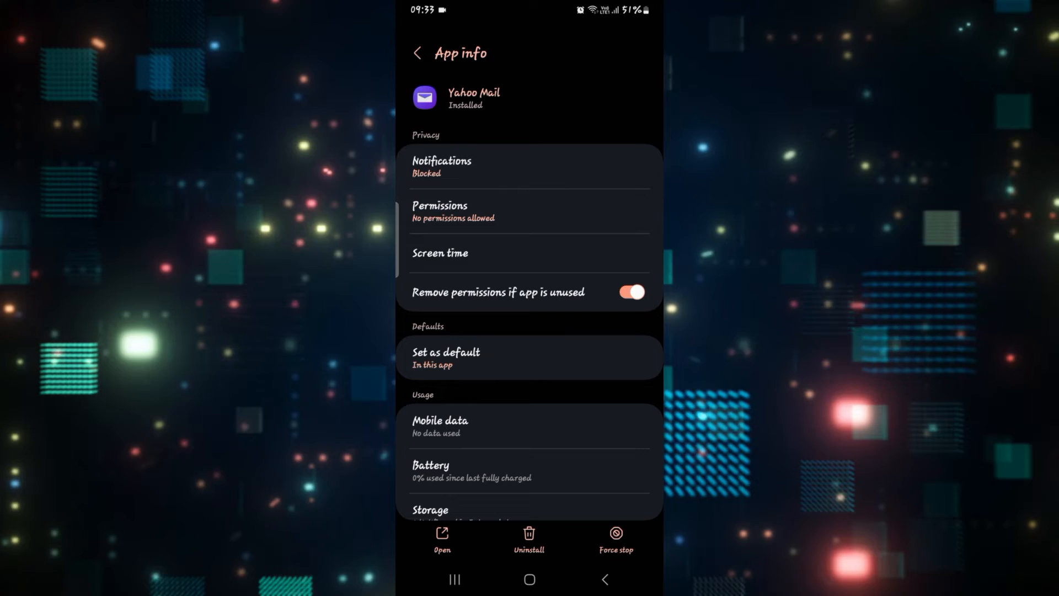
pyautogui.click(615, 541)
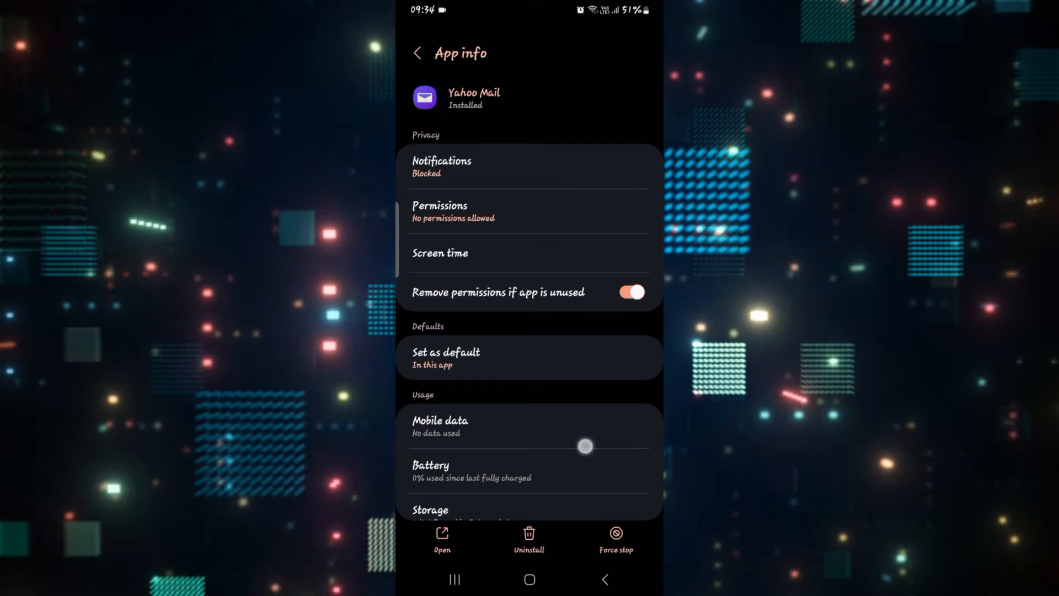
# In Storage, Clear cache, then Clear data and confirm Delete for Yahoo Mail
pyautogui.click(430, 510)
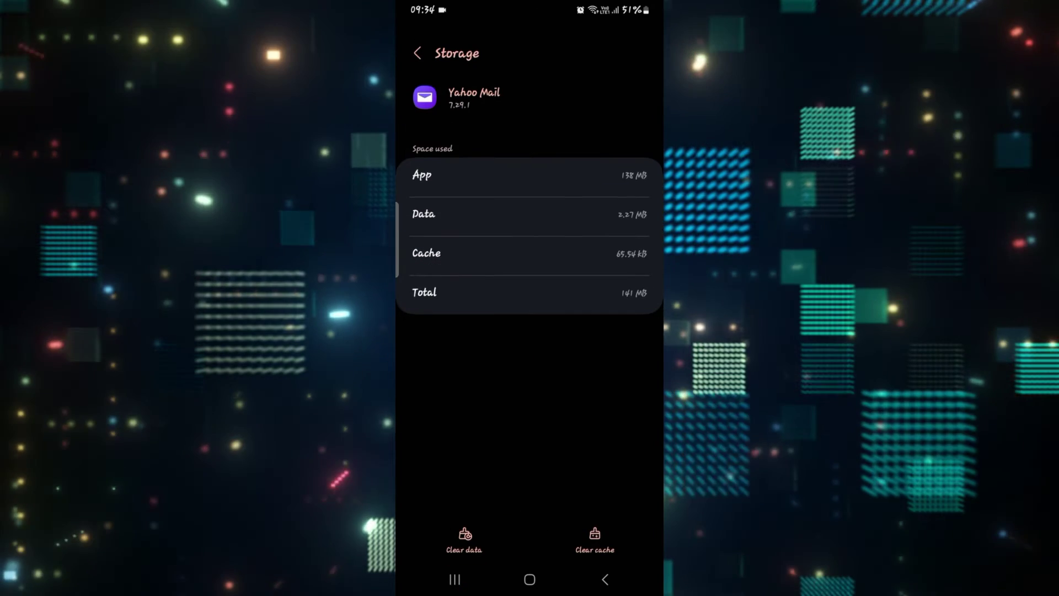
pyautogui.click(463, 541)
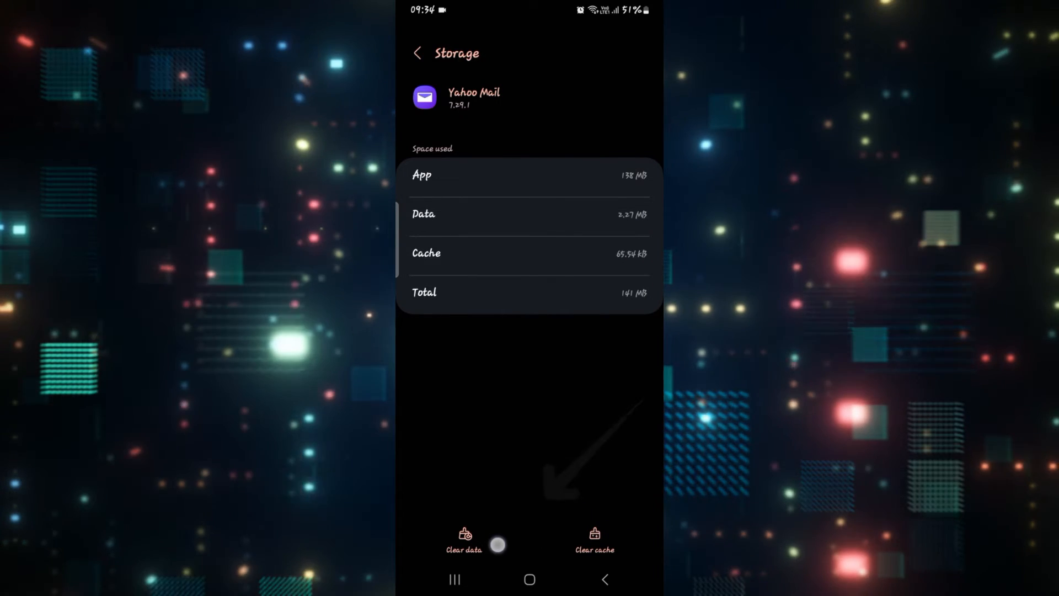
pyautogui.click(464, 536)
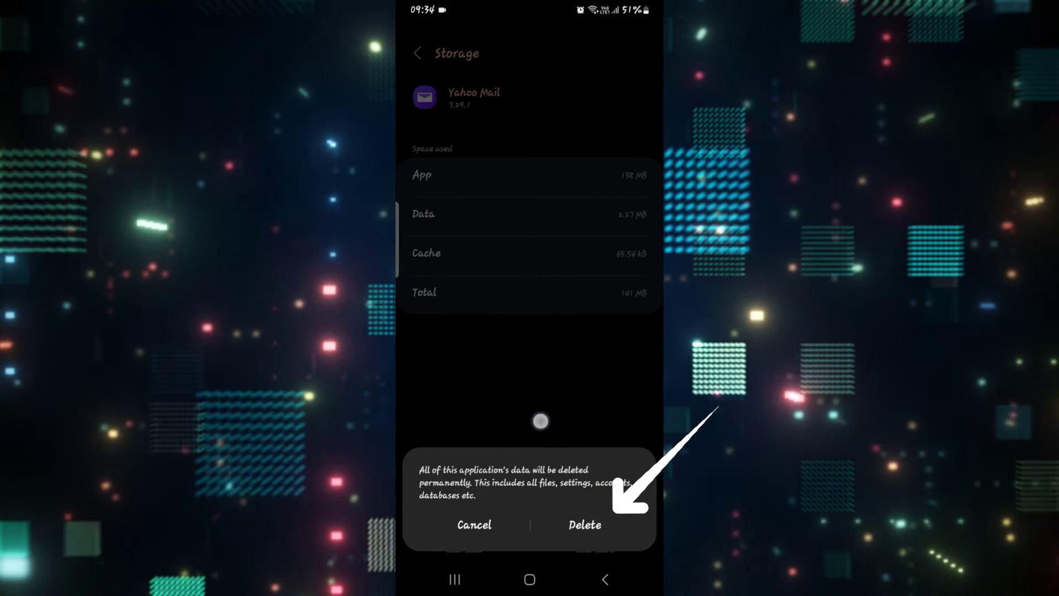
pyautogui.click(585, 525)
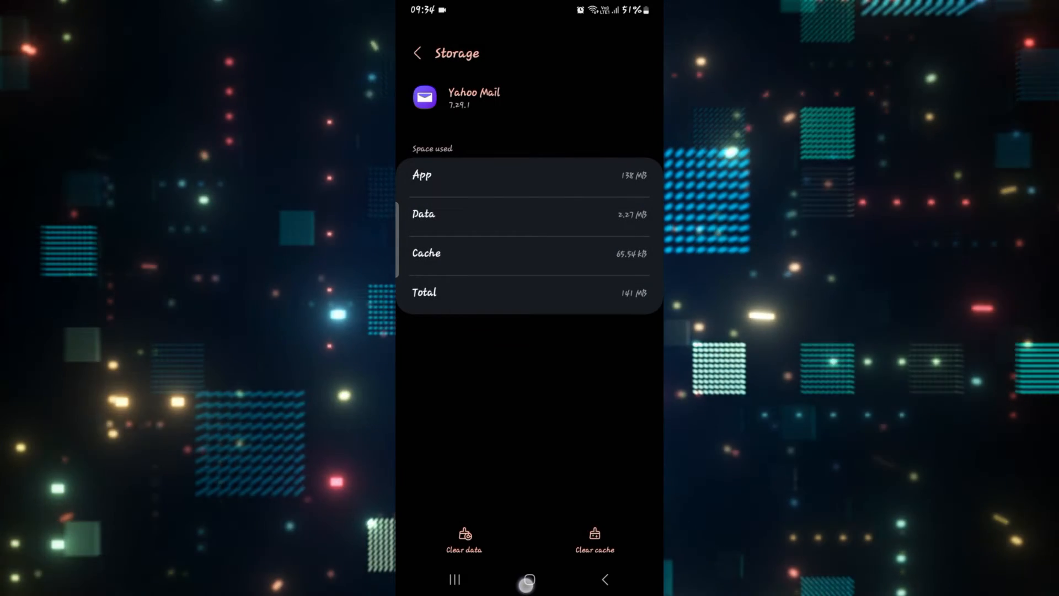